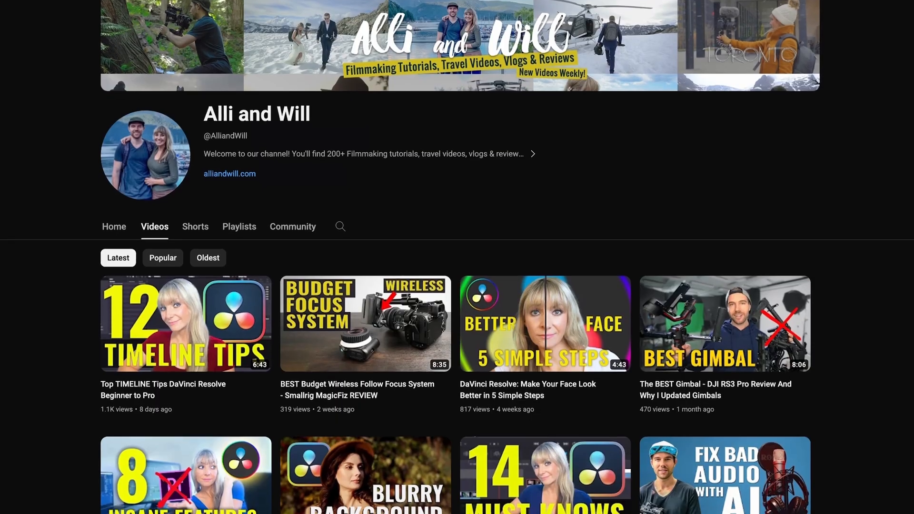
# Scroll the Media Pool down to browse the Light Leaks footage.
pyautogui.scroll(-3)
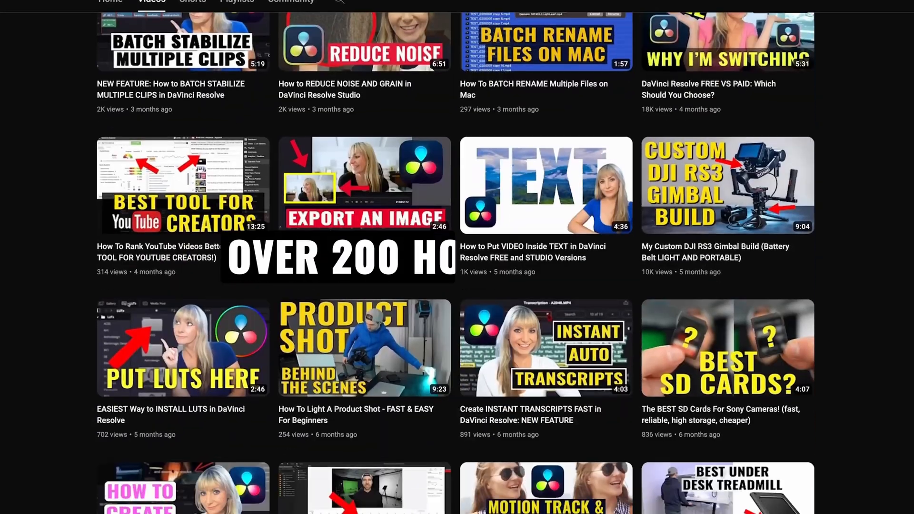
pyautogui.scroll(-3)
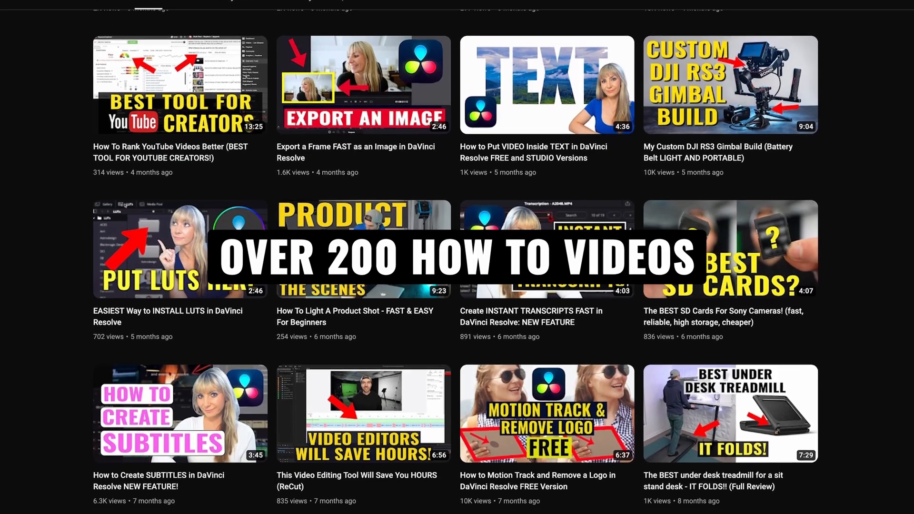
pyautogui.scroll(-3)
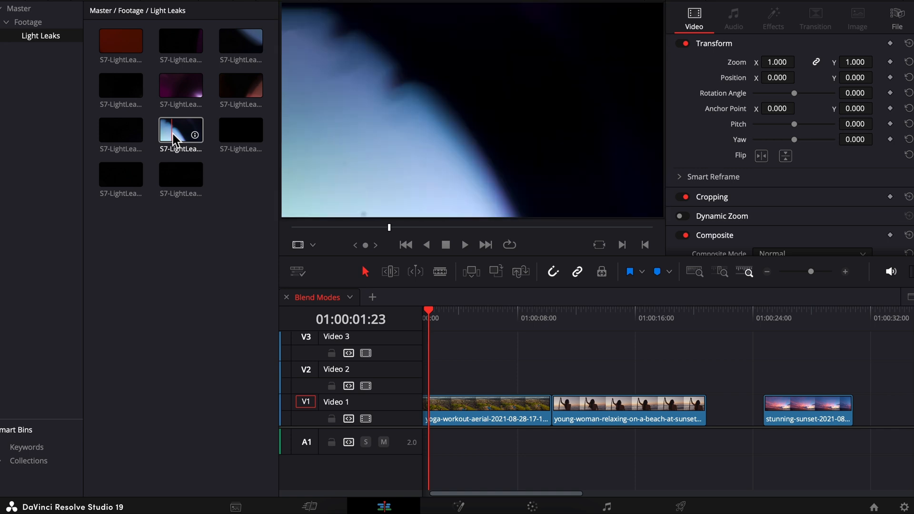
# Place a light leak clip on Video 2 above the yoga shot and set it to Screen.
pyautogui.moveTo(181, 130); pyautogui.dragTo(314, 175)
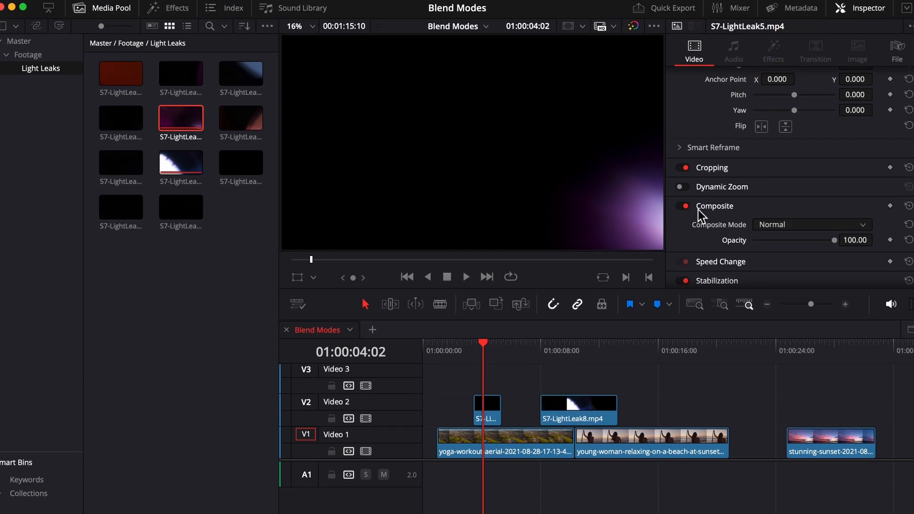
pyautogui.moveTo(752, 229)
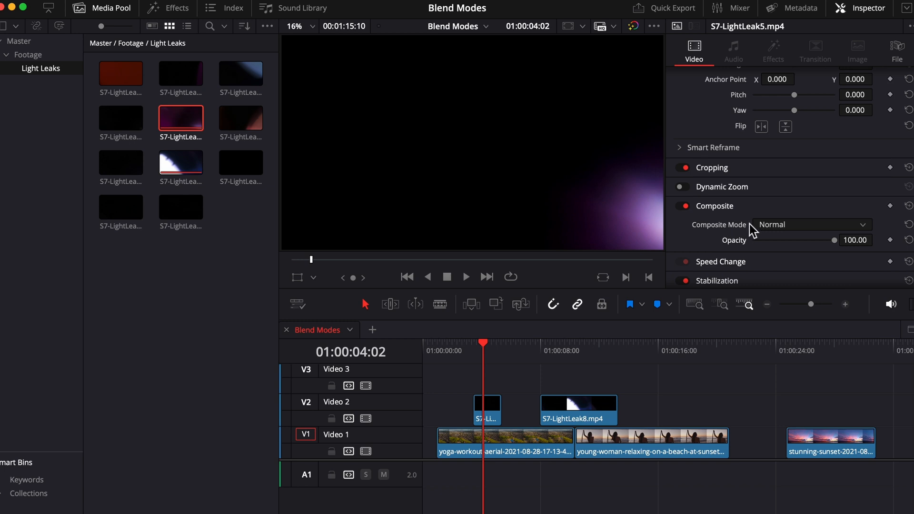
pyautogui.click(809, 225)
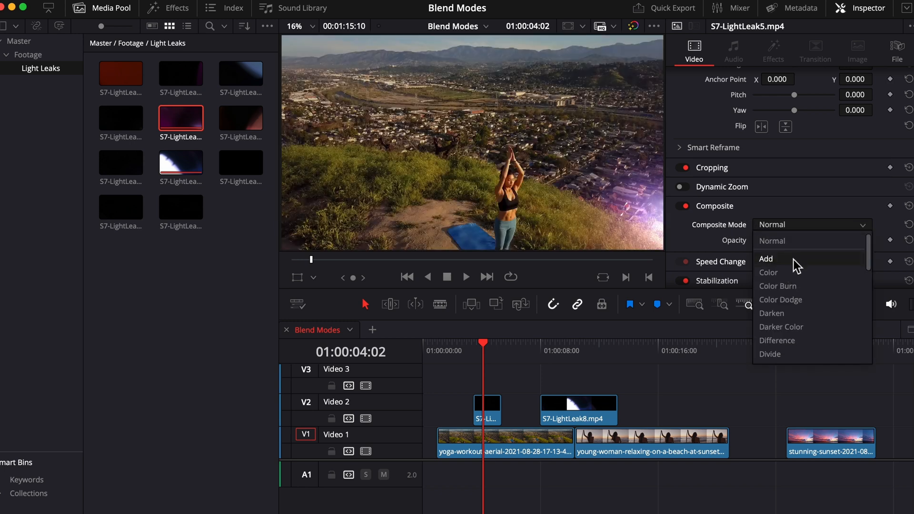
pyautogui.moveTo(776, 262)
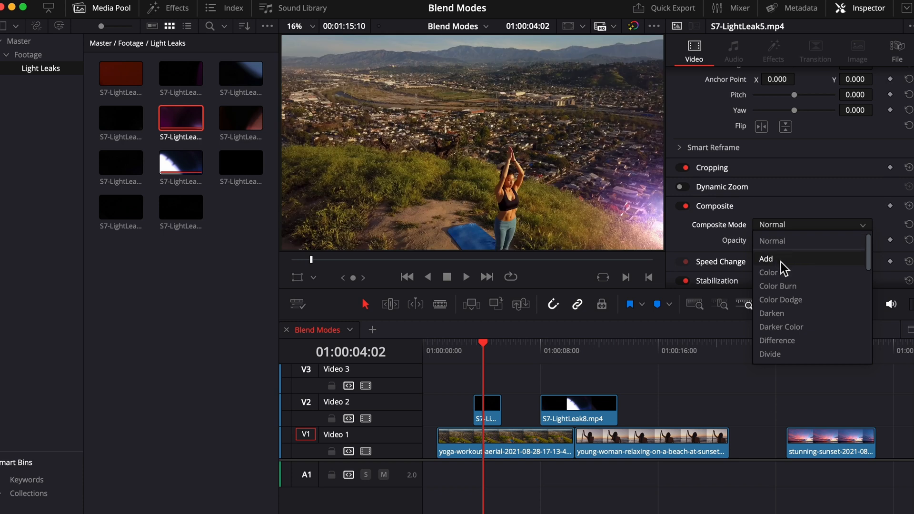
pyautogui.moveTo(781, 299)
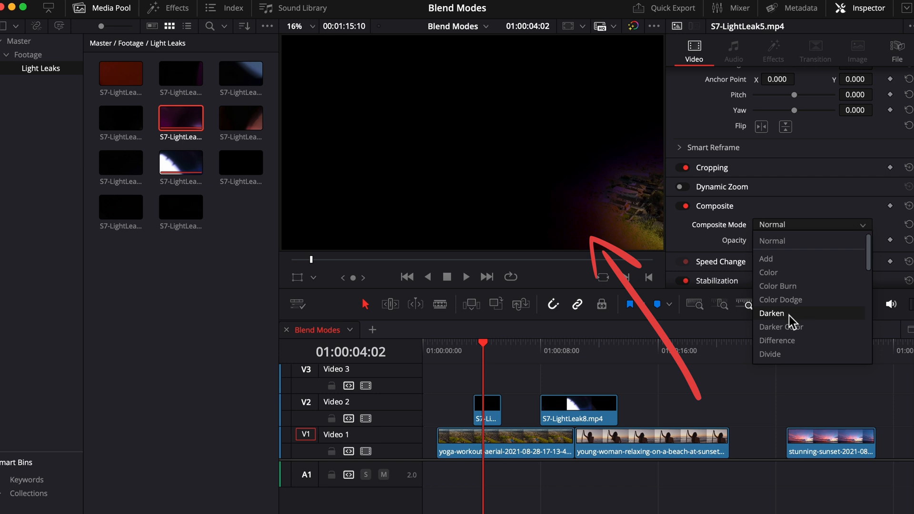
pyautogui.scroll(-3)
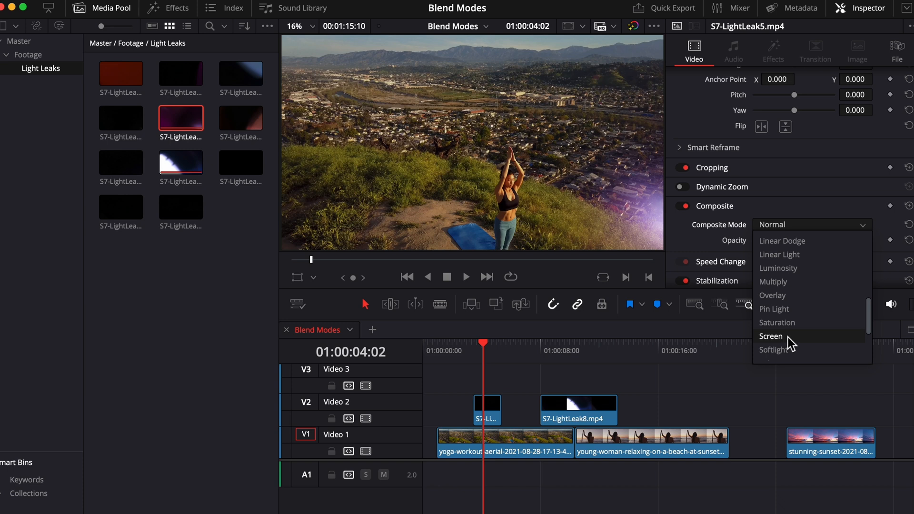
pyautogui.click(771, 336)
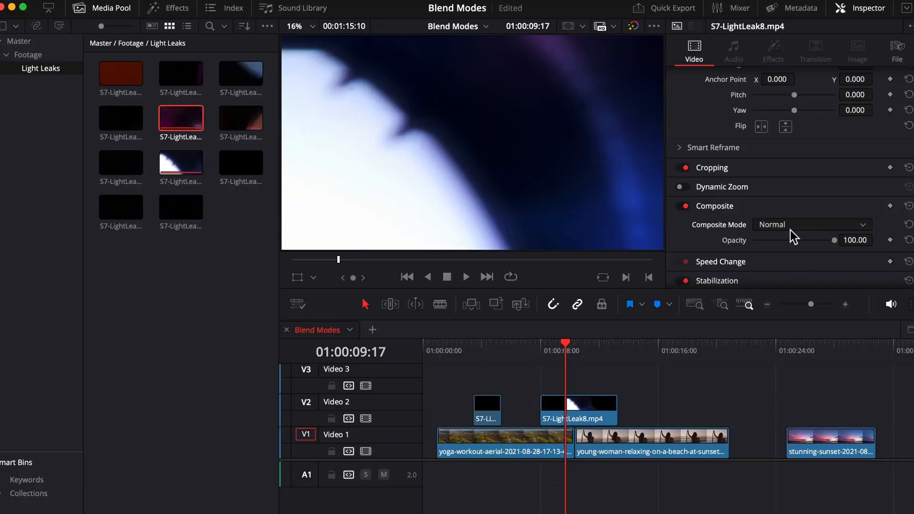
pyautogui.moveTo(788, 231)
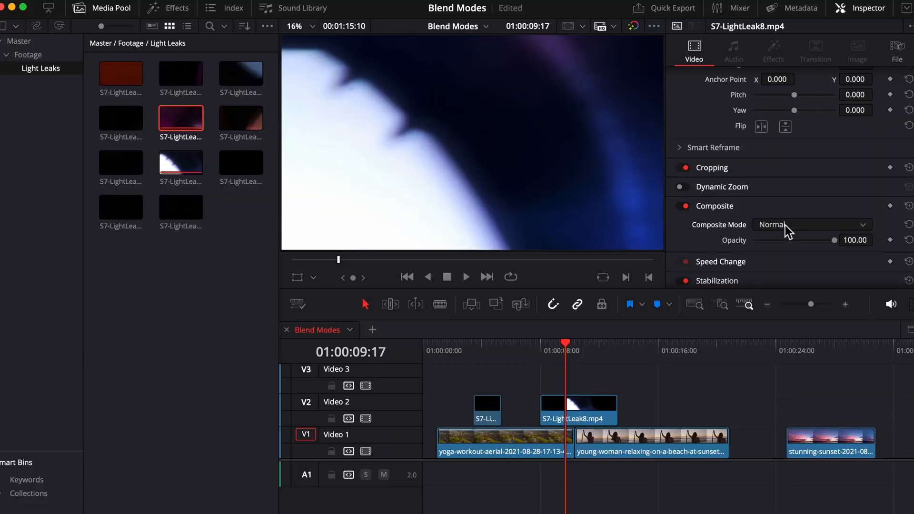
# Set S7-LightLeak8's composite mode to Screen, then clear the timeline selection.
pyautogui.click(810, 224)
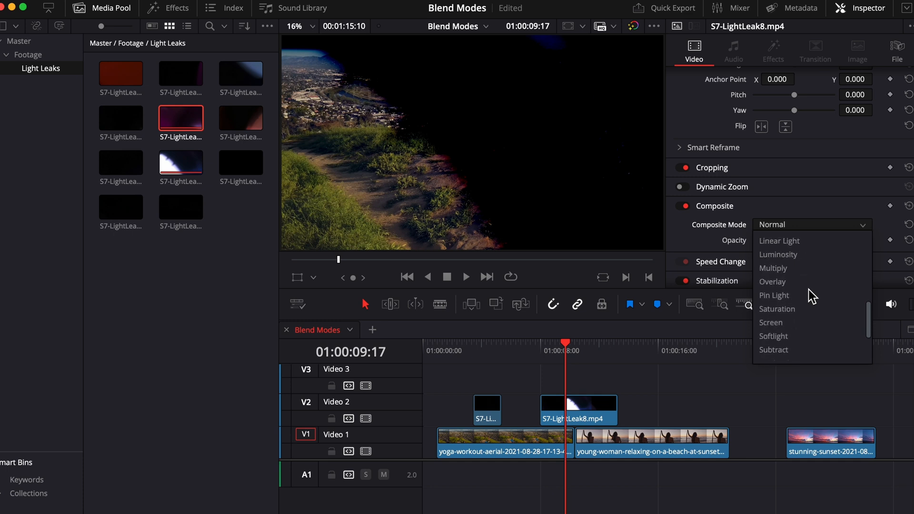
pyautogui.click(770, 322)
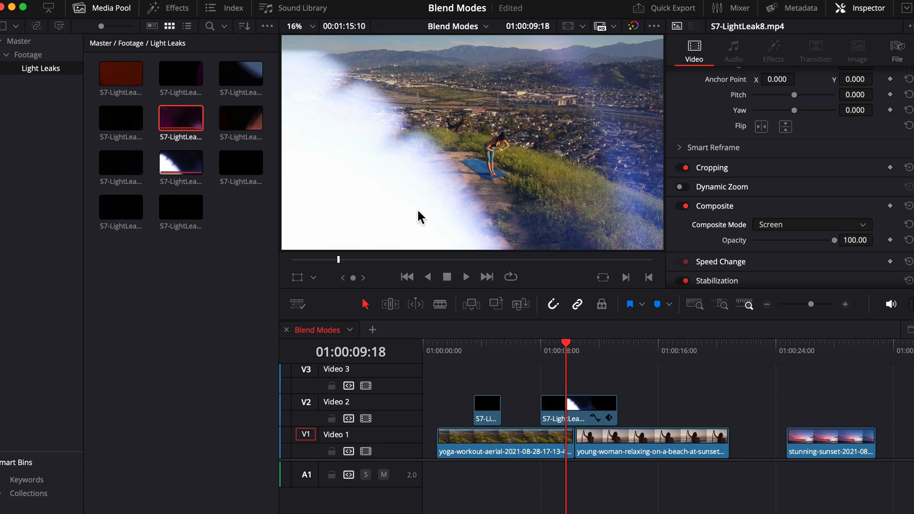
pyautogui.moveTo(383, 171)
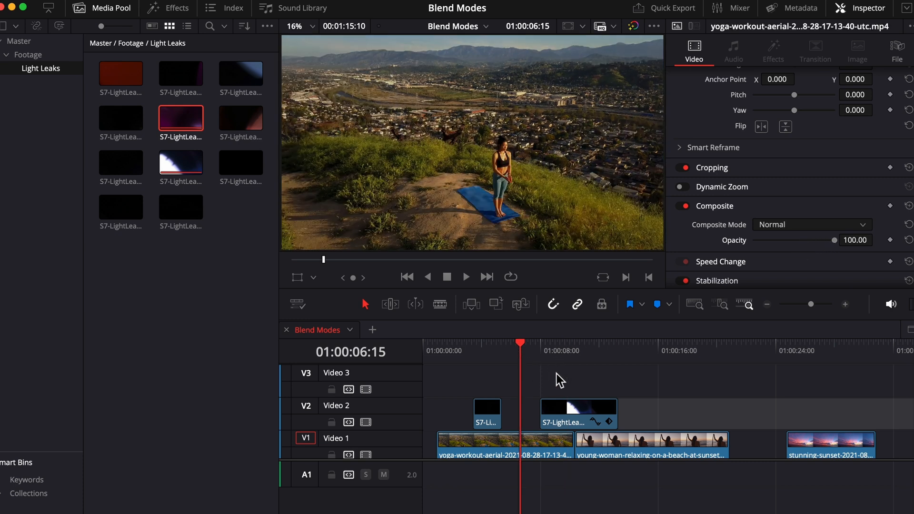
pyautogui.click(629, 343)
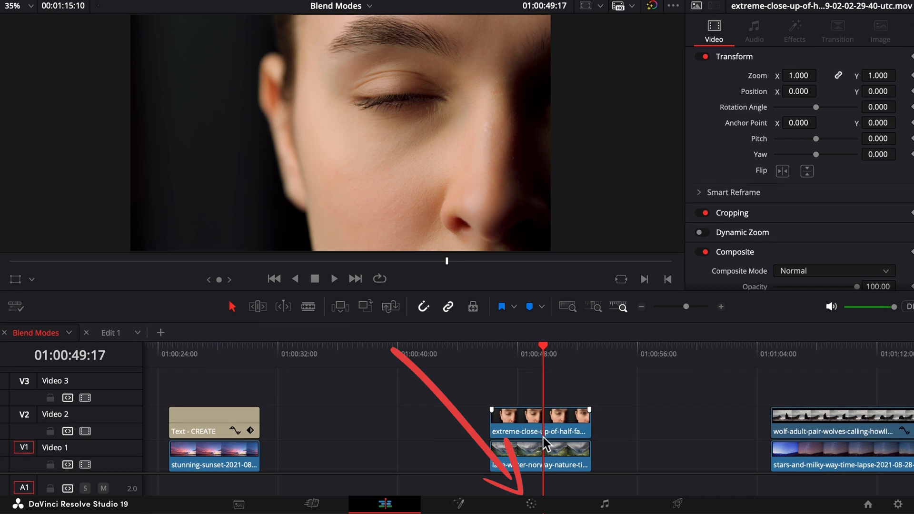
# Grade the face clip on the Color page, adding a low control point to its custom curve.
pyautogui.click(530, 505)
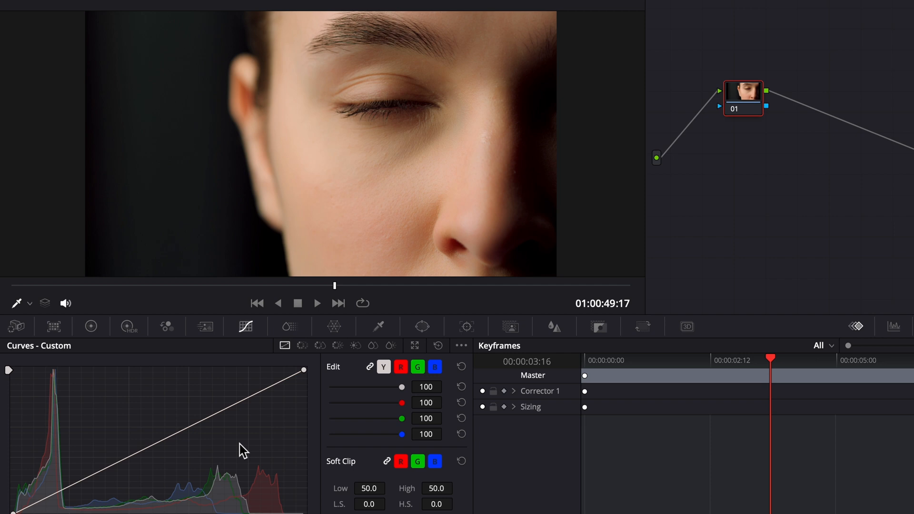
pyautogui.moveTo(252, 403)
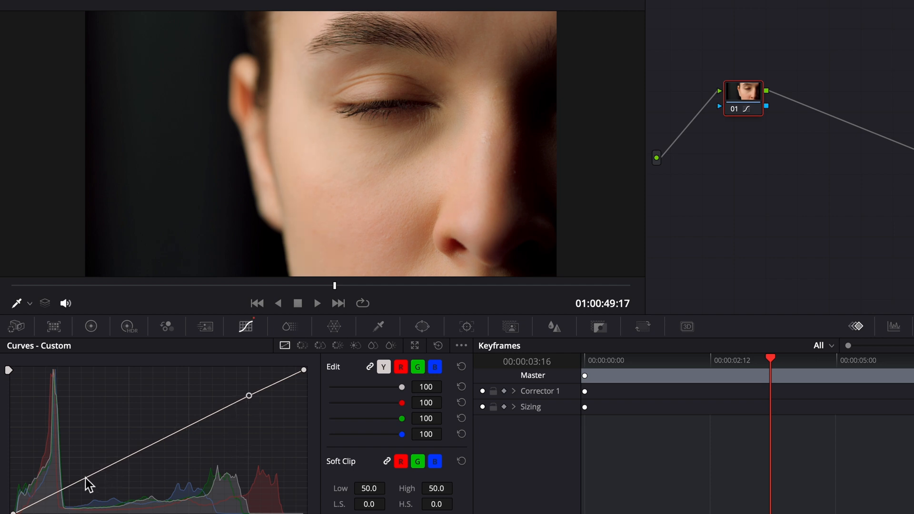
pyautogui.click(90, 476)
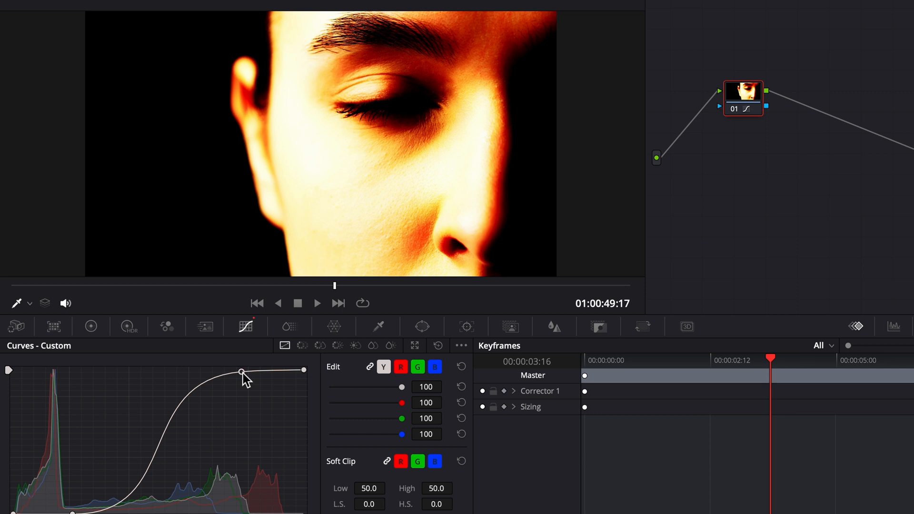
# Set the face clip's composite mode to Multiply over the mountain valley footage.
pyautogui.click(384, 504)
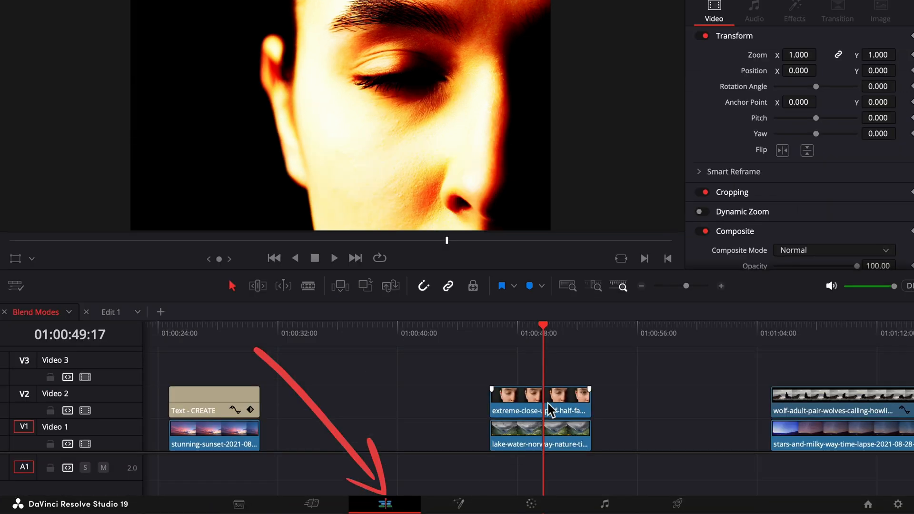
pyautogui.scroll(-3)
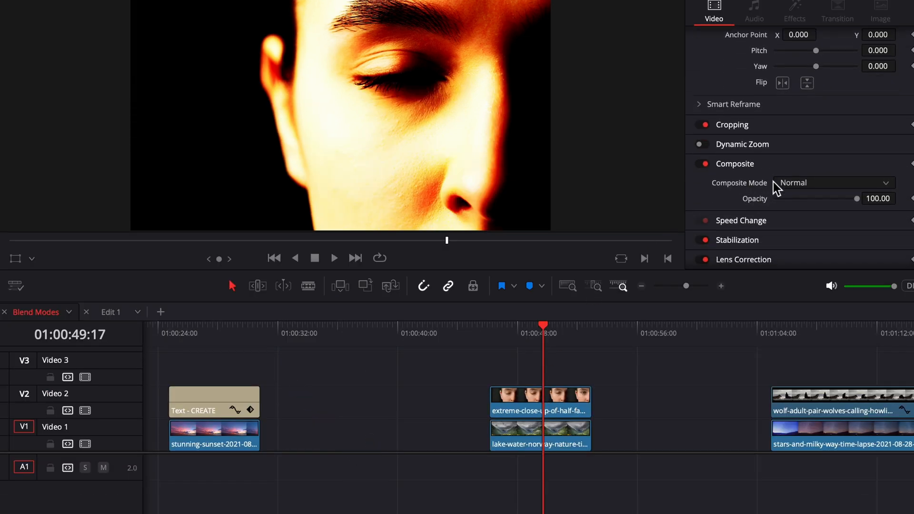
pyautogui.click(834, 183)
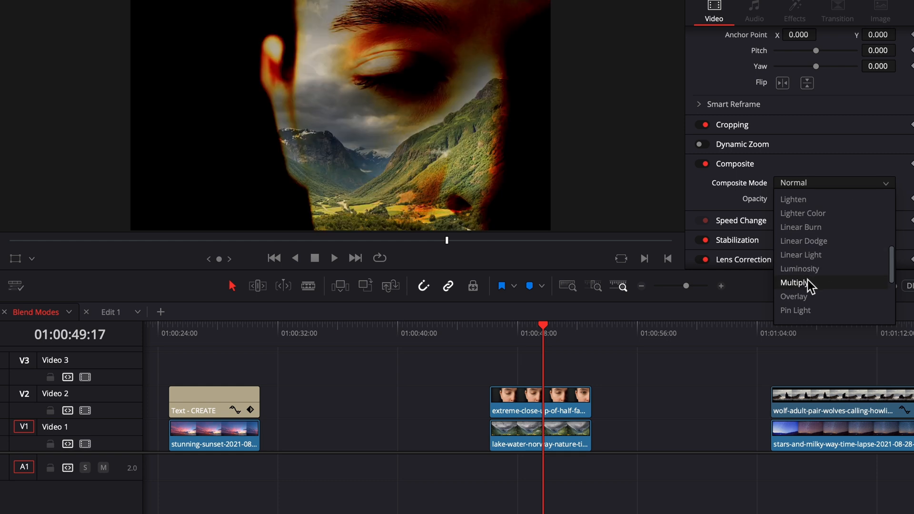
pyautogui.click(794, 283)
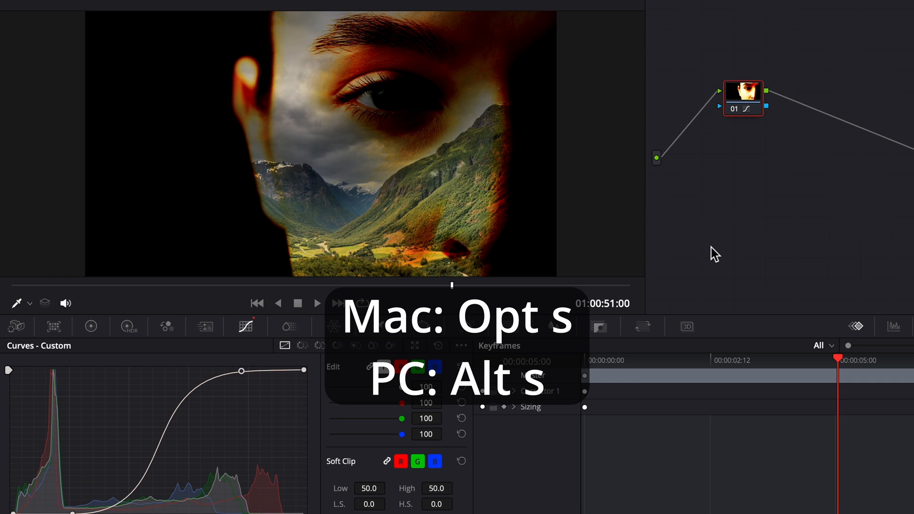
# Add a node with RGB Mixer Monochrome enabled and Blue Output at -0.86.
pyautogui.press('Alt+s')
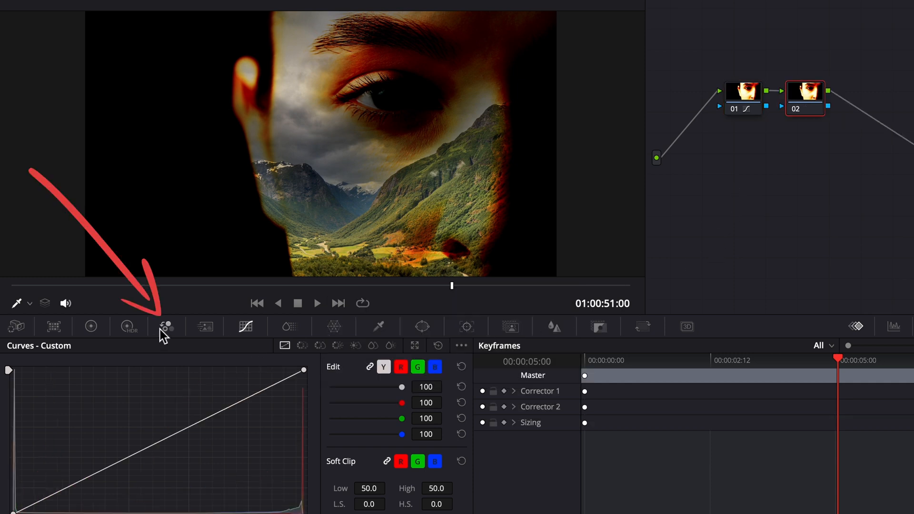
pyautogui.click(166, 327)
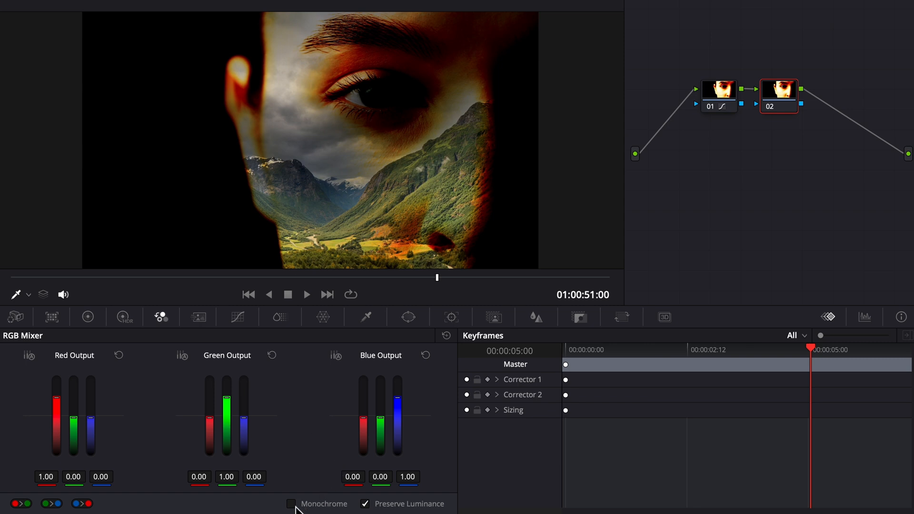
pyautogui.click(291, 503)
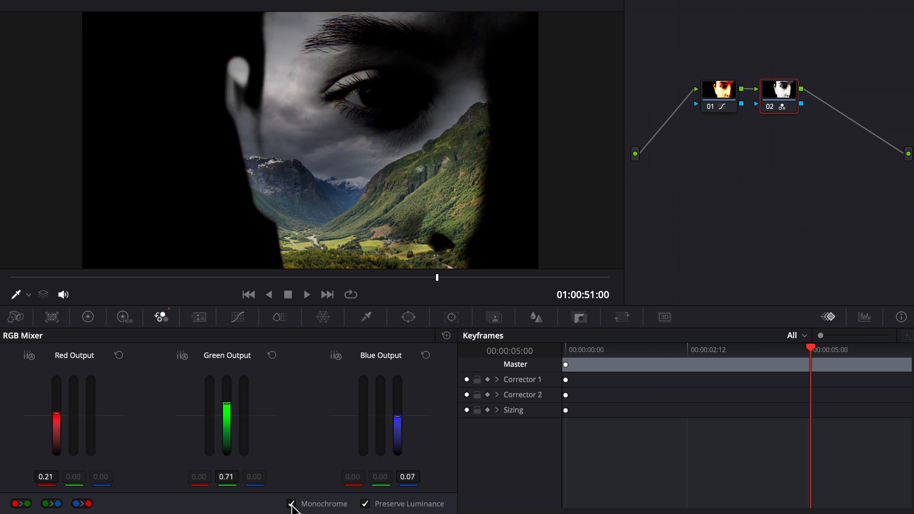
pyautogui.click(292, 504)
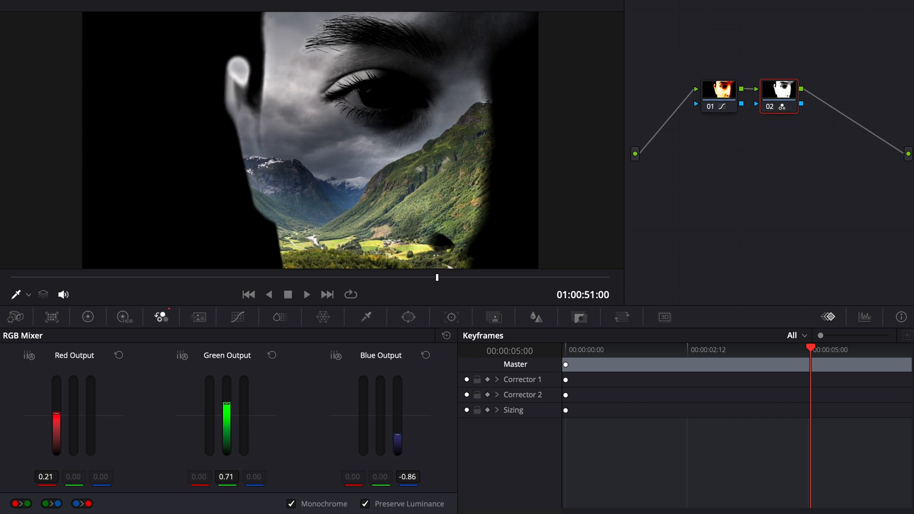
pyautogui.moveTo(454, 433)
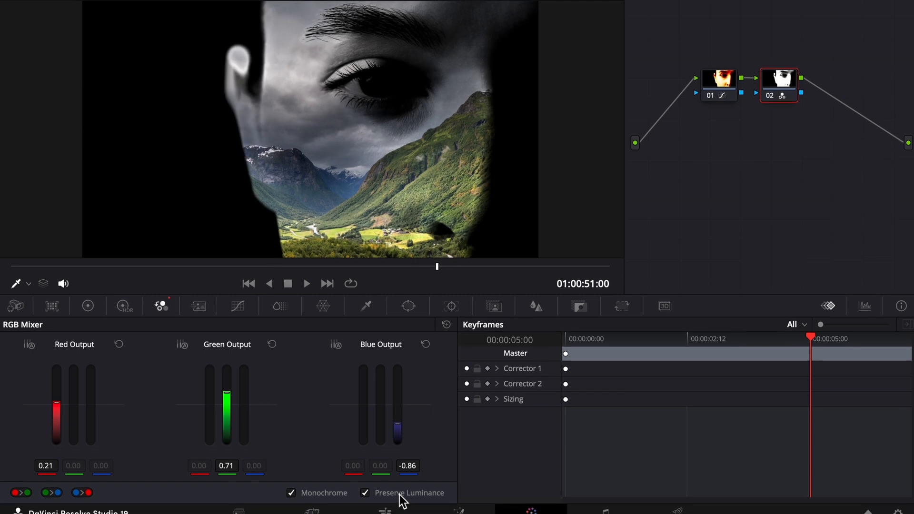
pyautogui.click(385, 506)
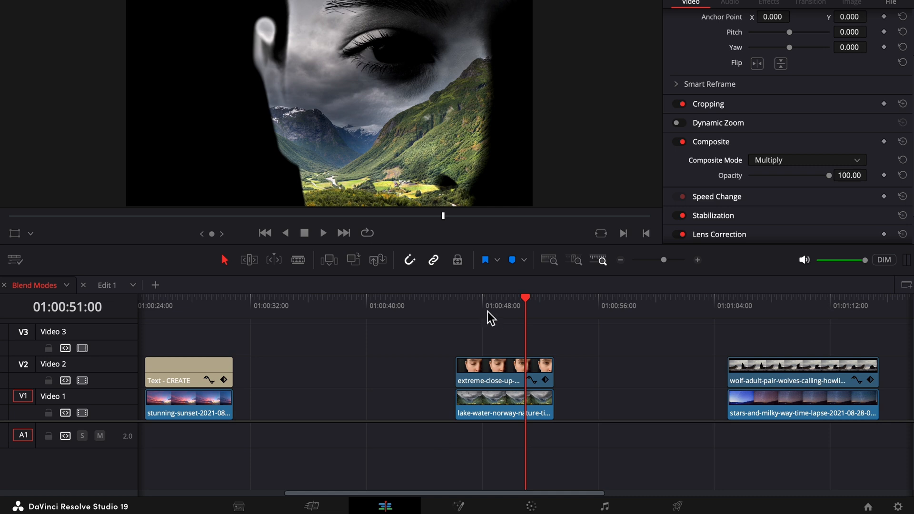
# Inspect the lake-water clip's settings, then select the stunning-sunset clip.
pyautogui.click(457, 306)
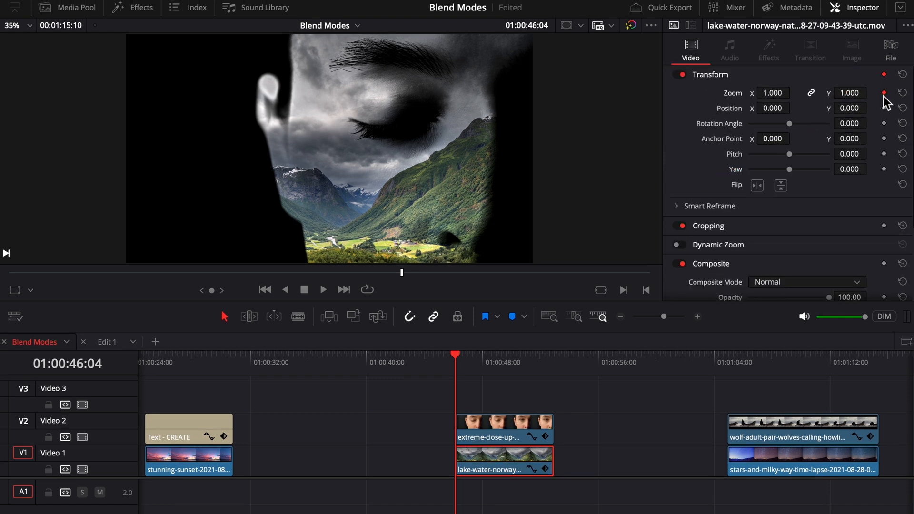
pyautogui.click(538, 355)
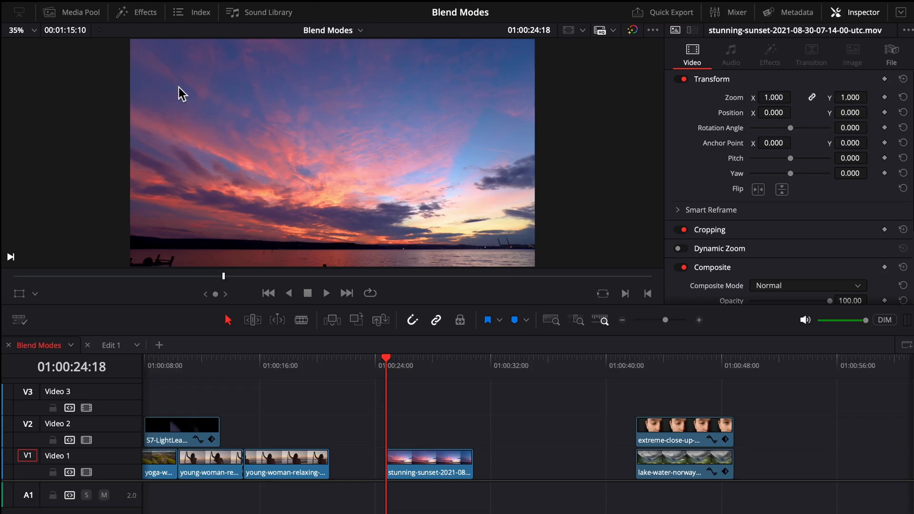
# Search Effects for 'text' and drop a Text title on V2 above the sunset clip.
pyautogui.click(136, 11)
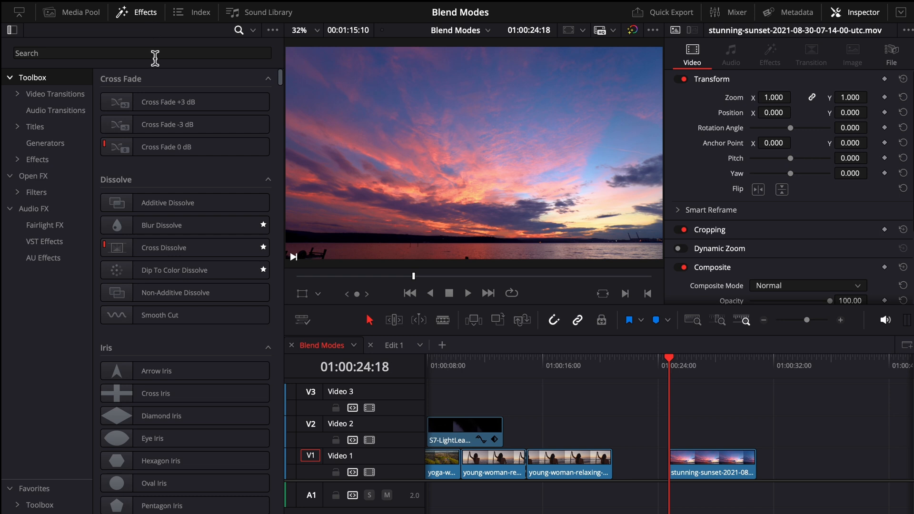
pyautogui.write('text')
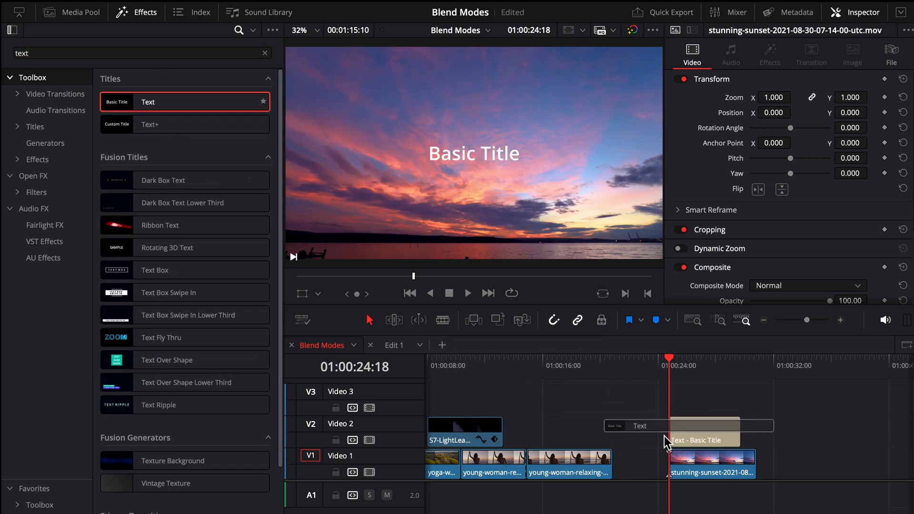
pyautogui.click(711, 431)
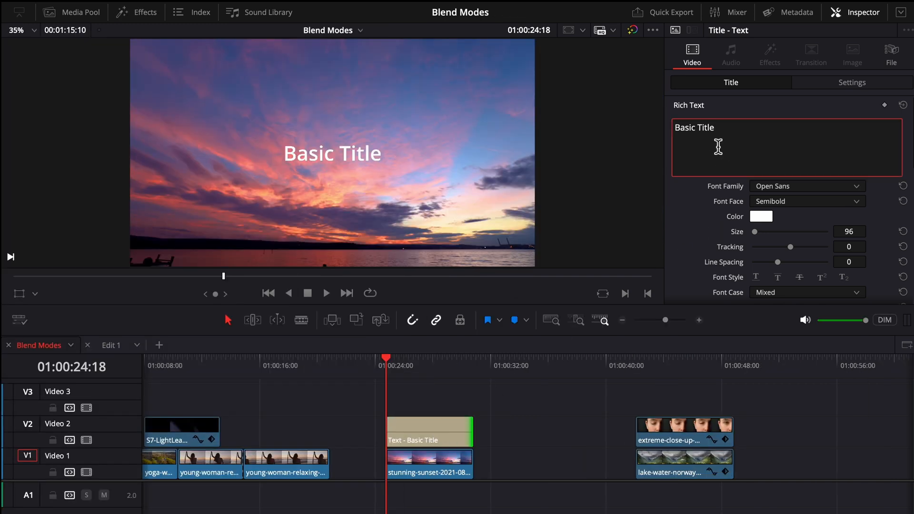
# Make the title read CREATE in the Impact font.
pyautogui.write('CREA')
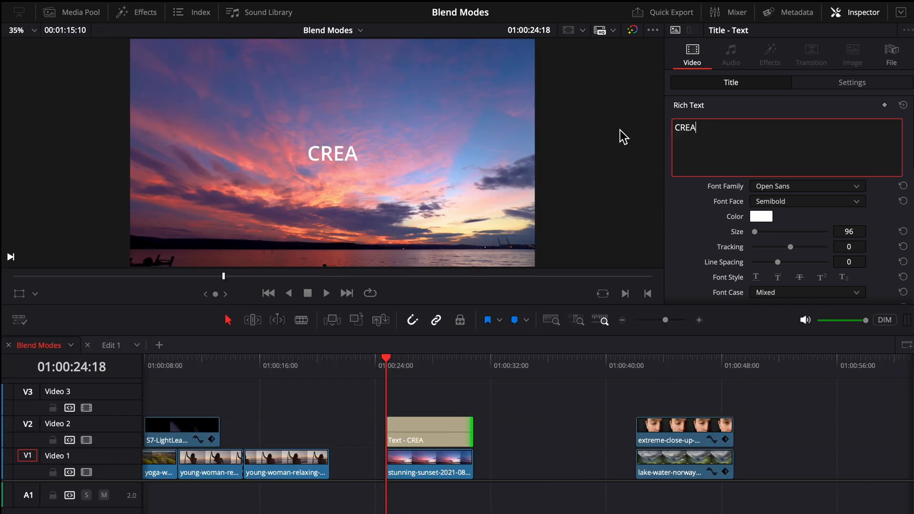
pyautogui.write('TE')
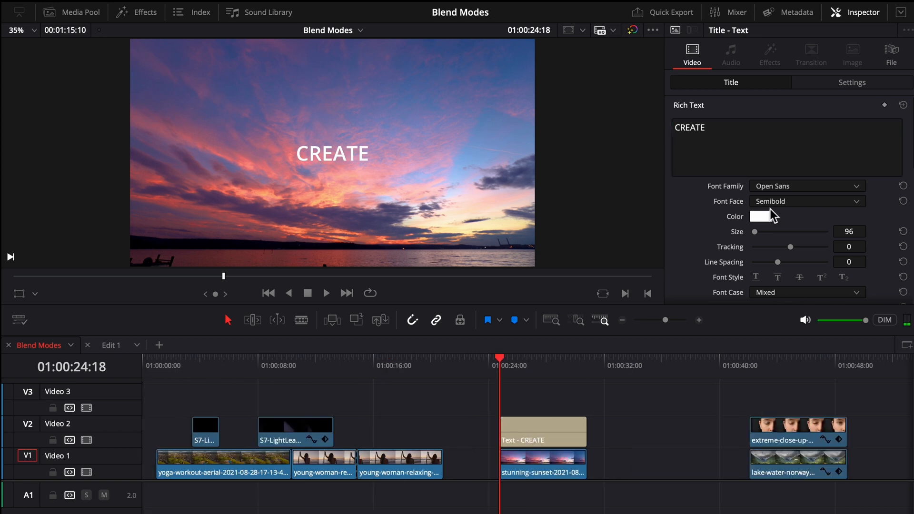
pyautogui.click(807, 186)
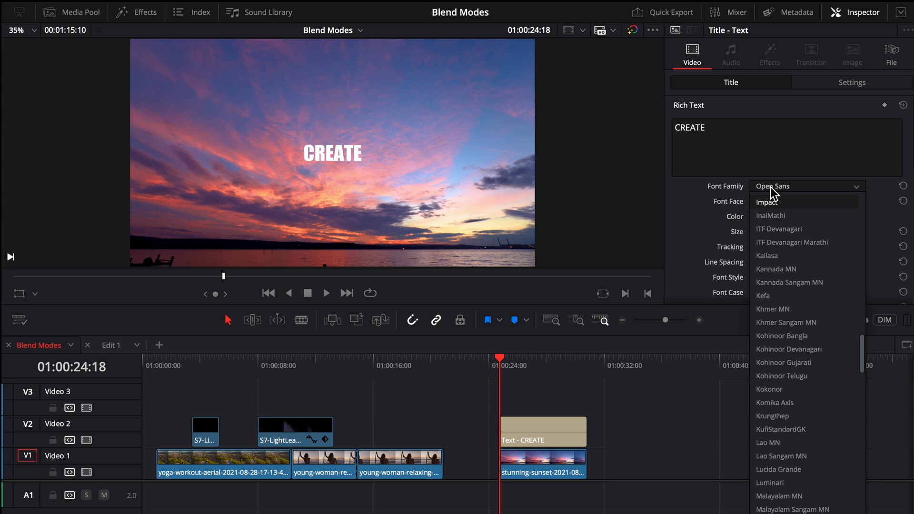
pyautogui.click(767, 202)
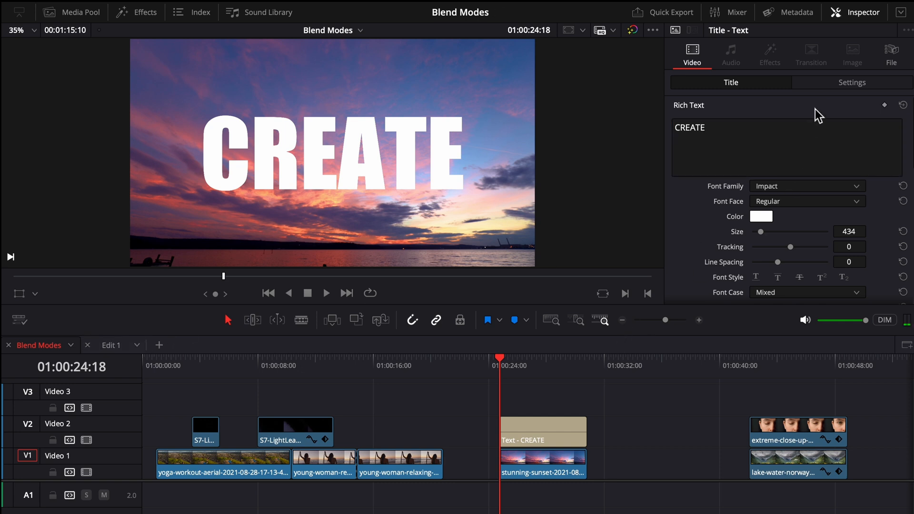
pyautogui.click(852, 82)
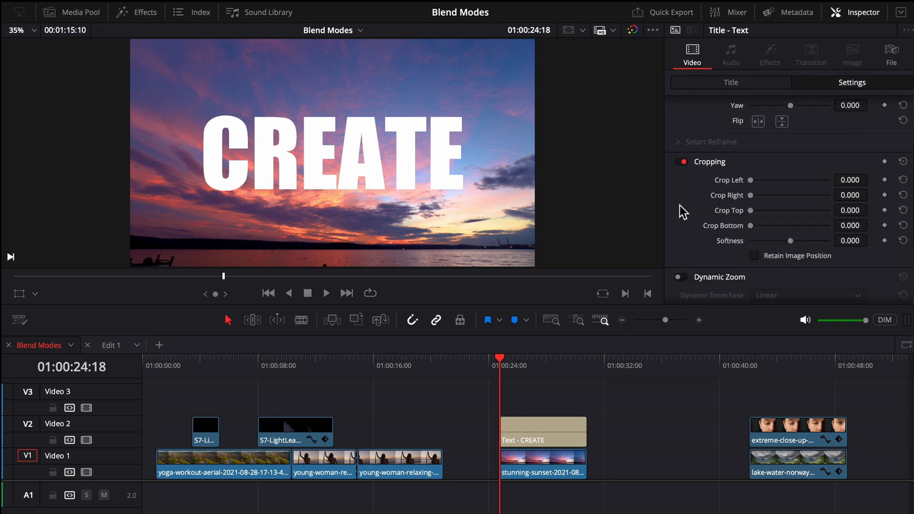
# Browse the composite mode list for the CREATE title.
pyautogui.click(808, 239)
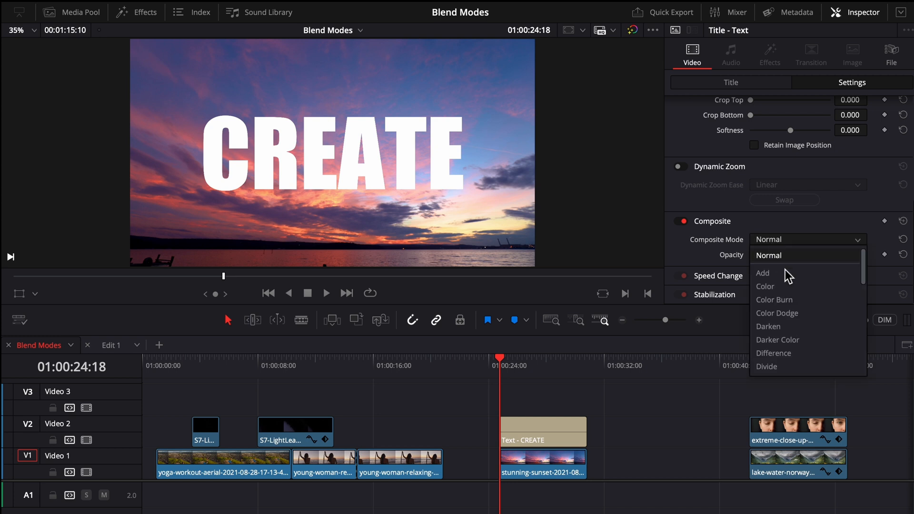
pyautogui.scroll(-3)
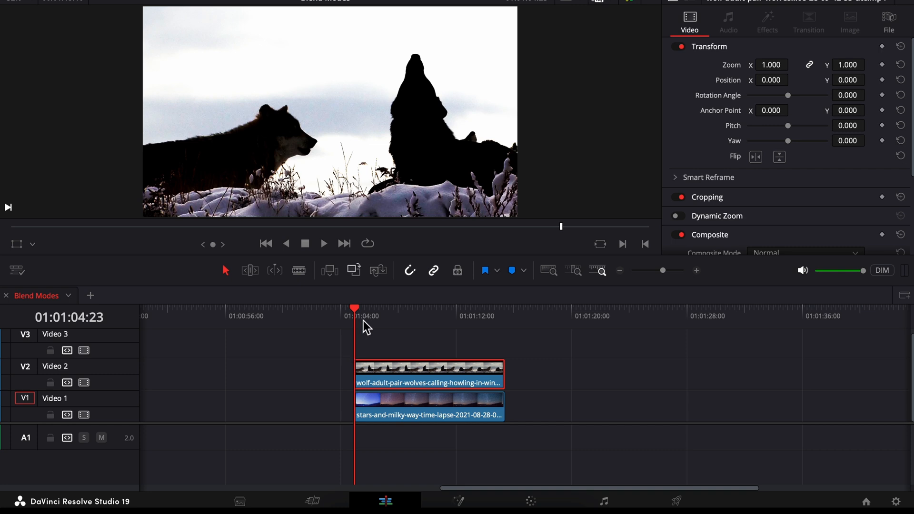
pyautogui.moveTo(740, 153)
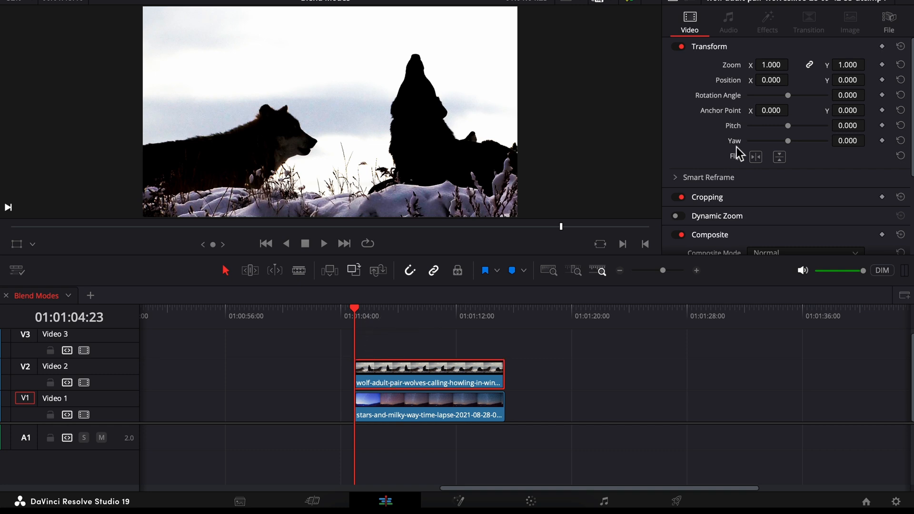
# Screen the howling wolves clip over the starry sky time-lapse and start grading it.
pyautogui.click(803, 194)
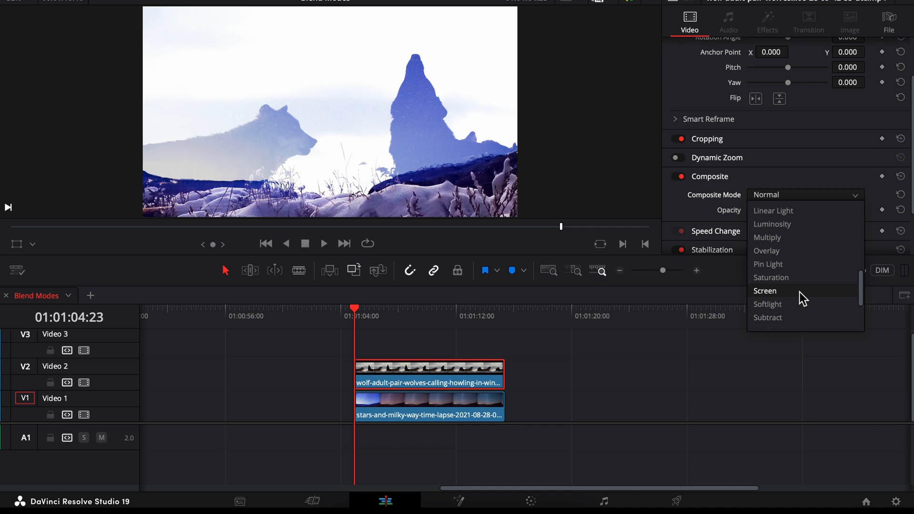
pyautogui.click(764, 290)
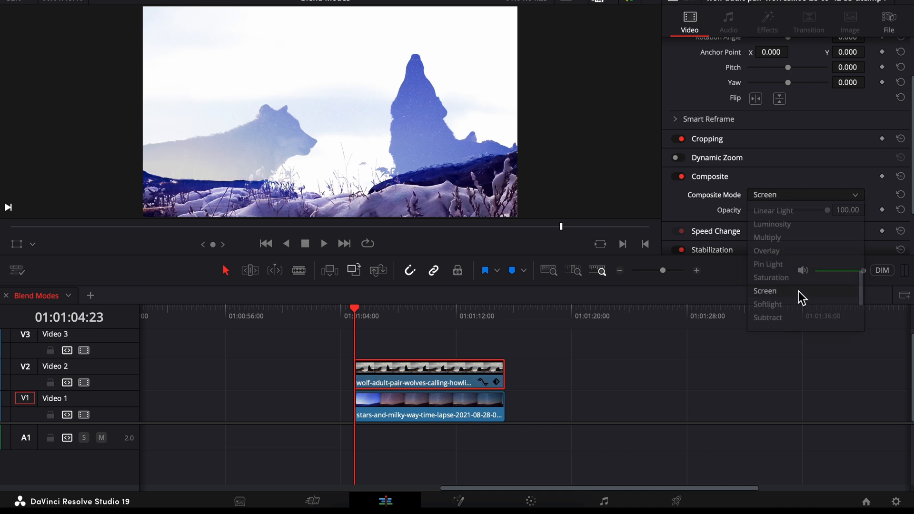
pyautogui.click(764, 290)
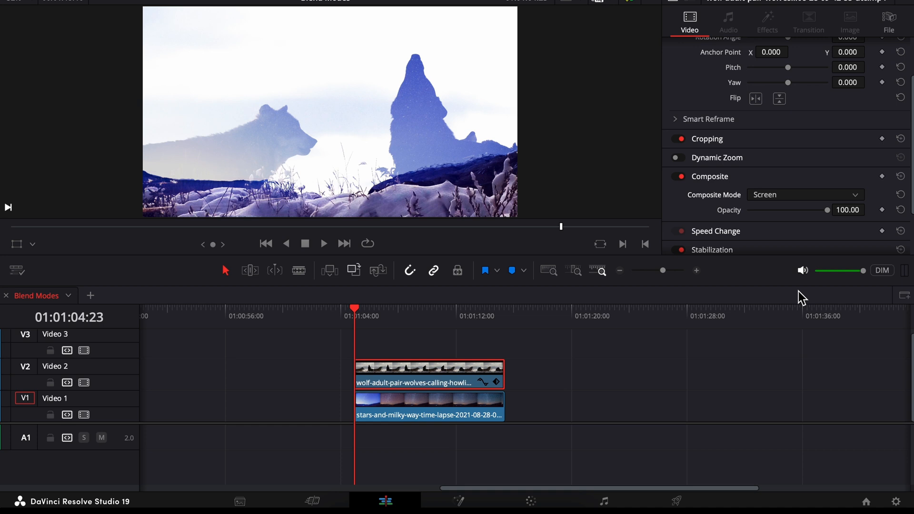
pyautogui.click(529, 501)
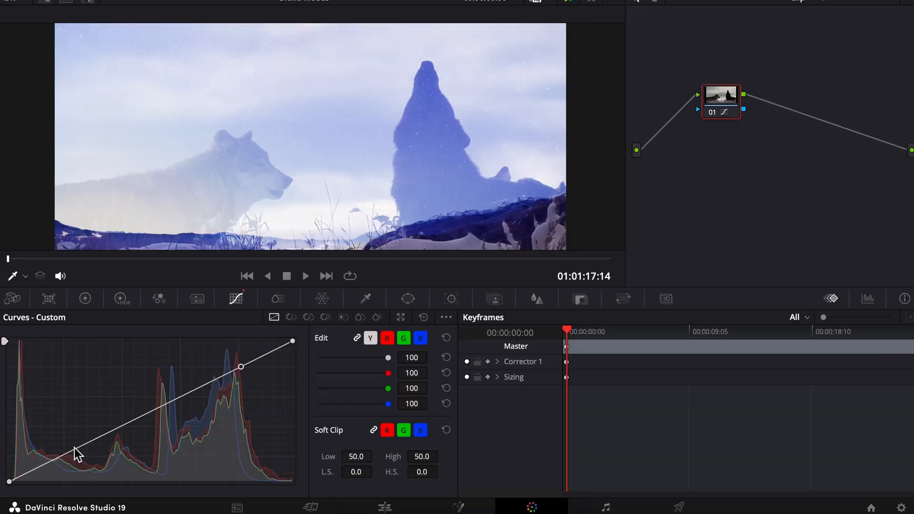